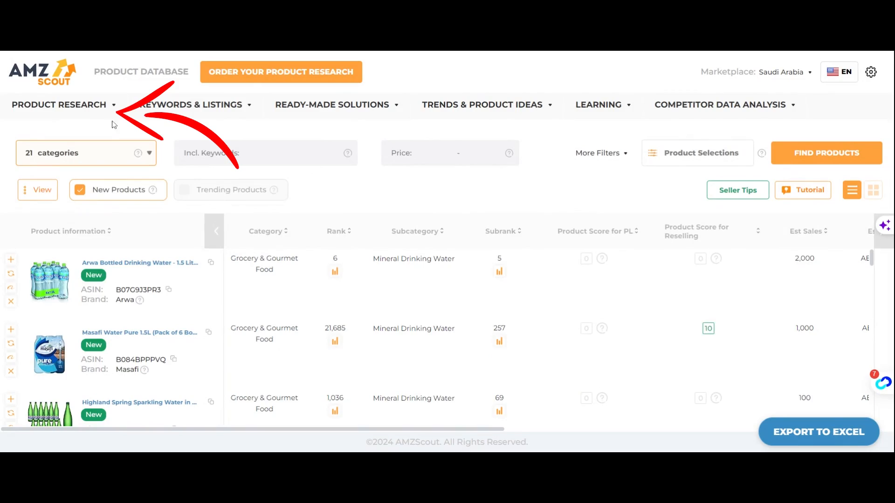
Browse the product research features, marketplace list and language options without changing anything.
{"action": "left_click", "coordinate": [59, 104]}
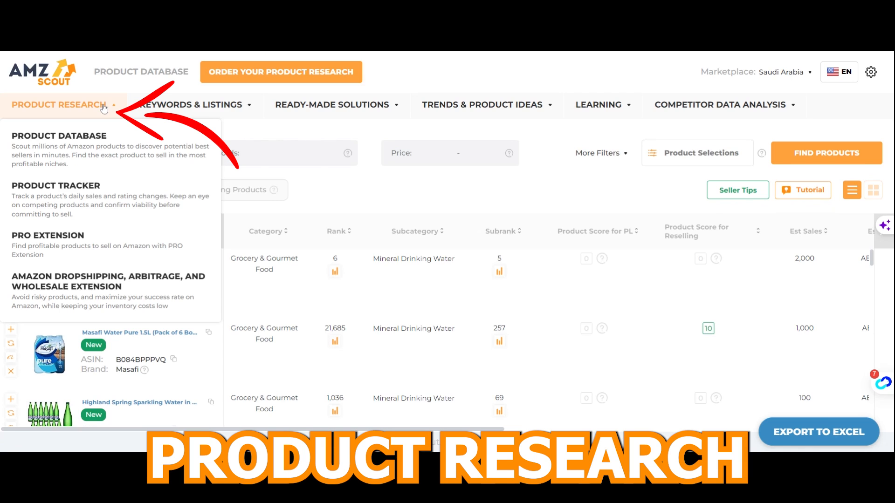
{"action": "left_click", "coordinate": [332, 104]}
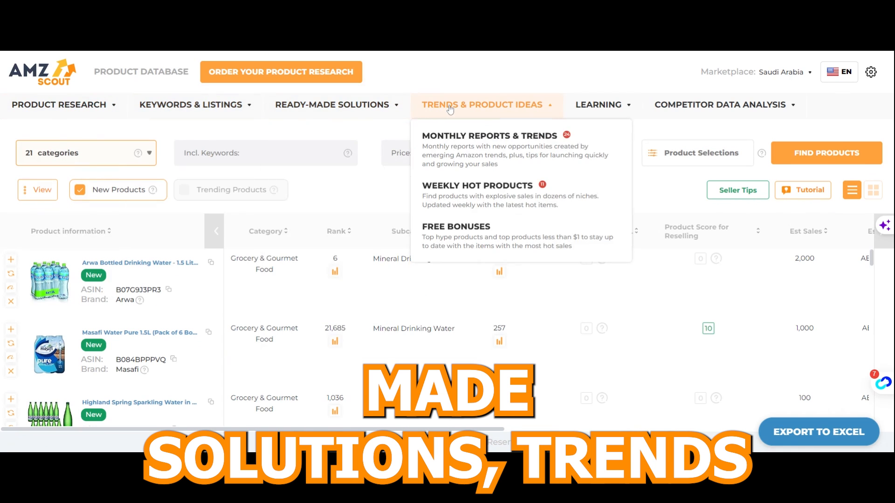
{"action": "mouse_move", "coordinate": [477, 195]}
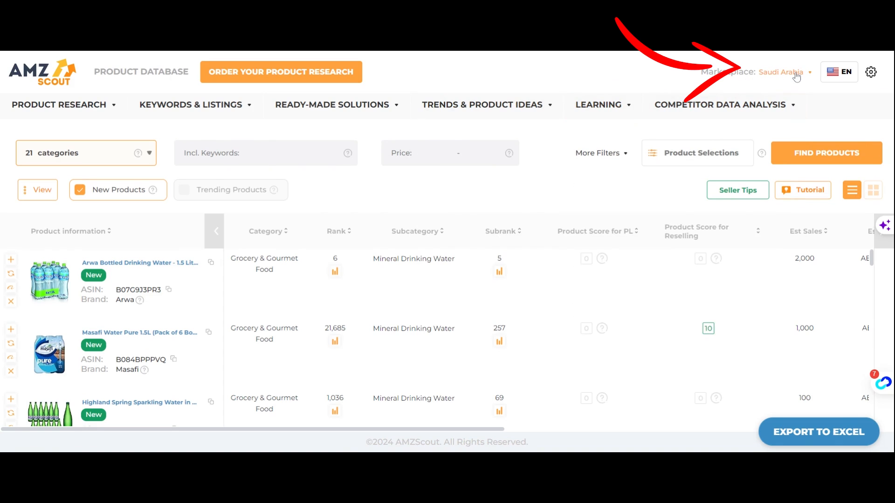
{"action": "left_click", "coordinate": [783, 72]}
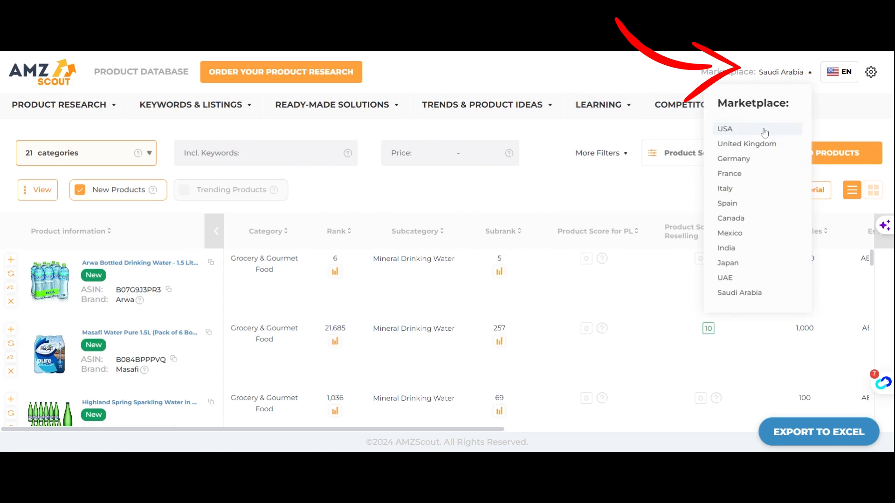
{"action": "mouse_move", "coordinate": [742, 248]}
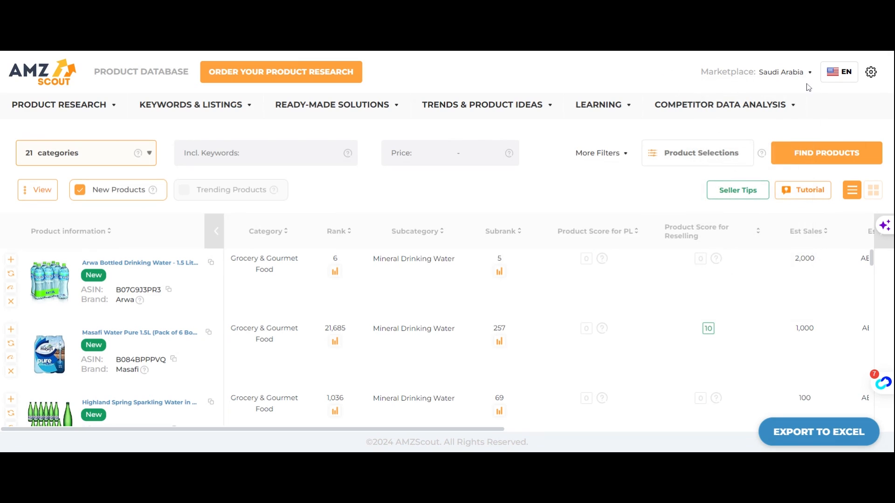
{"action": "left_click", "coordinate": [839, 71]}
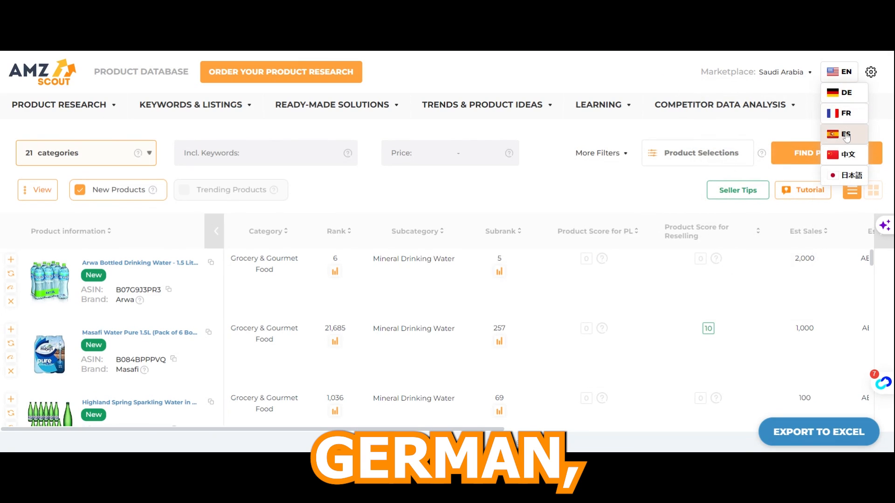
{"action": "mouse_move", "coordinate": [850, 175]}
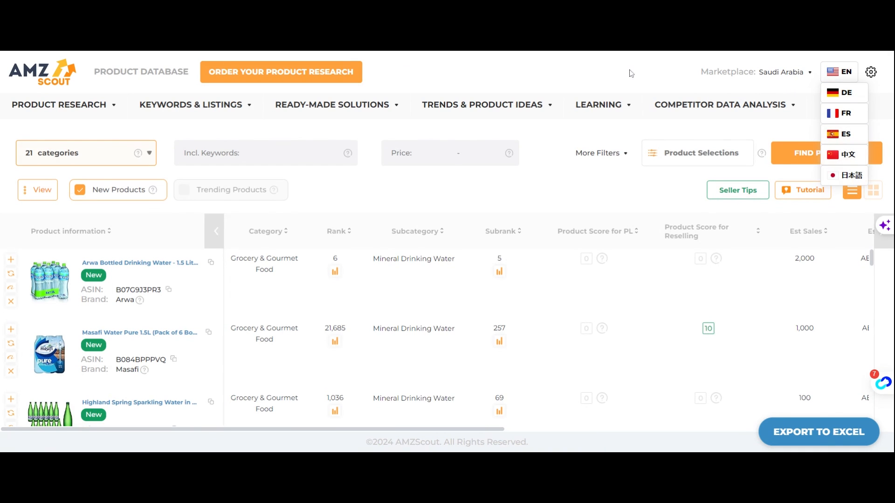
{"action": "left_click", "coordinate": [100, 136]}
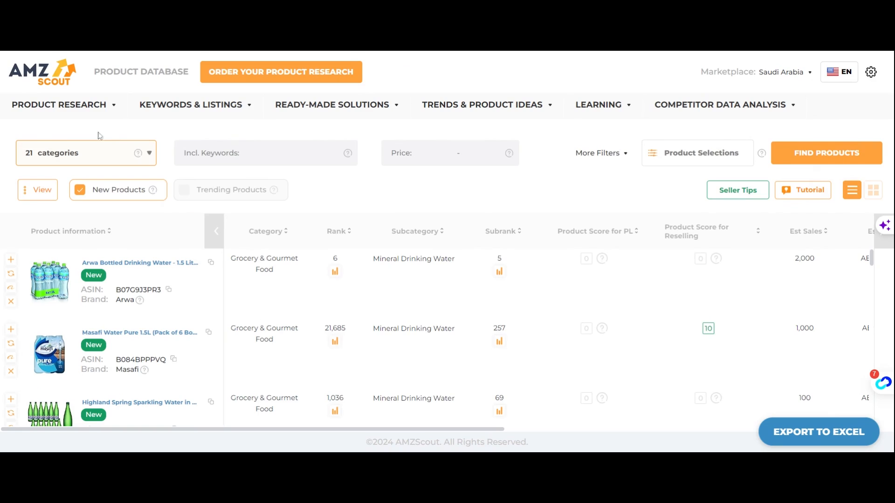
Clear all categories, tick only Pet Supplies, and apply the filter.
{"action": "left_click", "coordinate": [59, 104]}
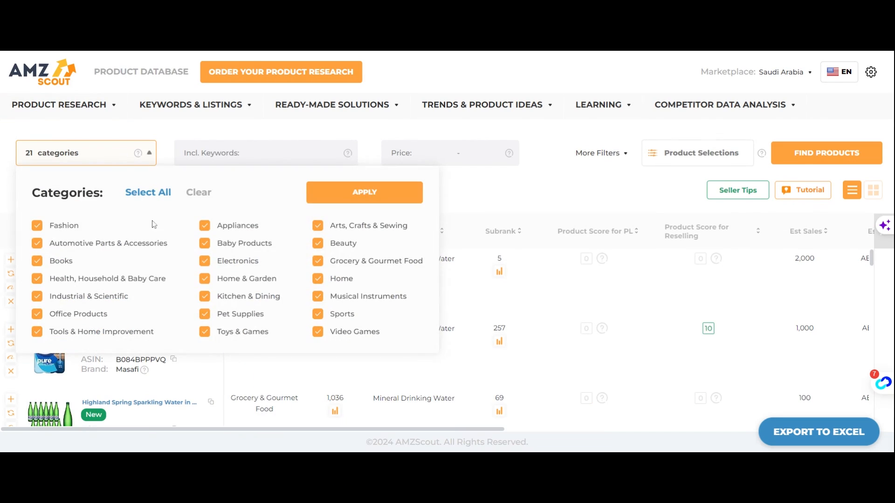
{"action": "left_click", "coordinate": [198, 191]}
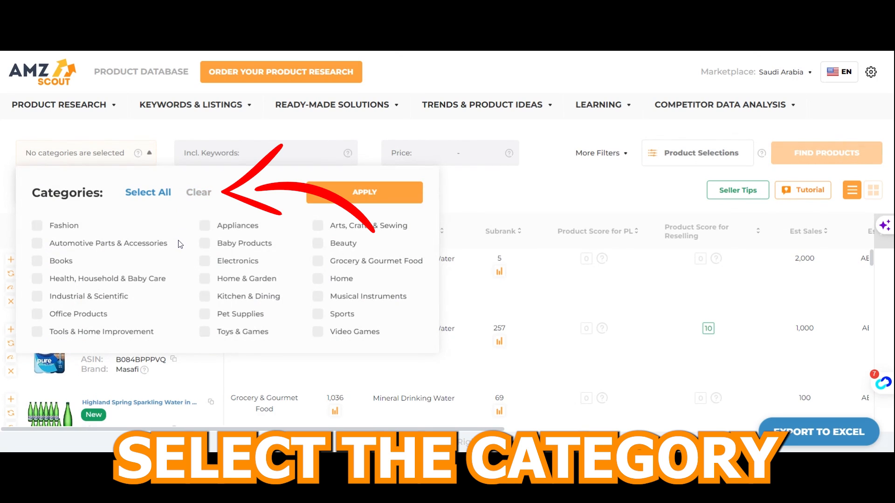
{"action": "left_click", "coordinate": [37, 296]}
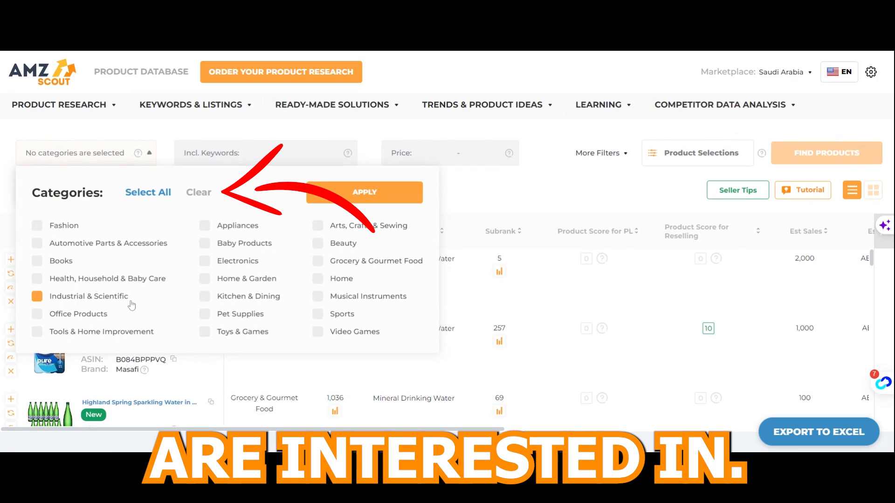
{"action": "left_click", "coordinate": [204, 296]}
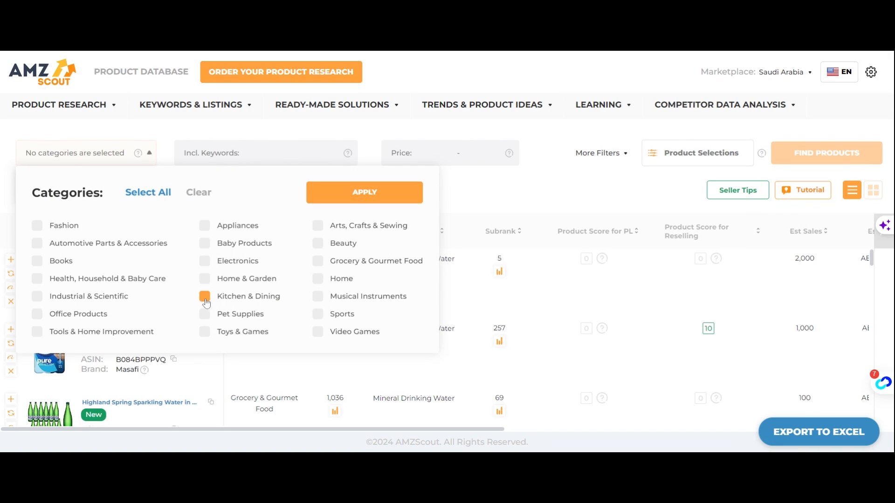
{"action": "left_click", "coordinate": [204, 313]}
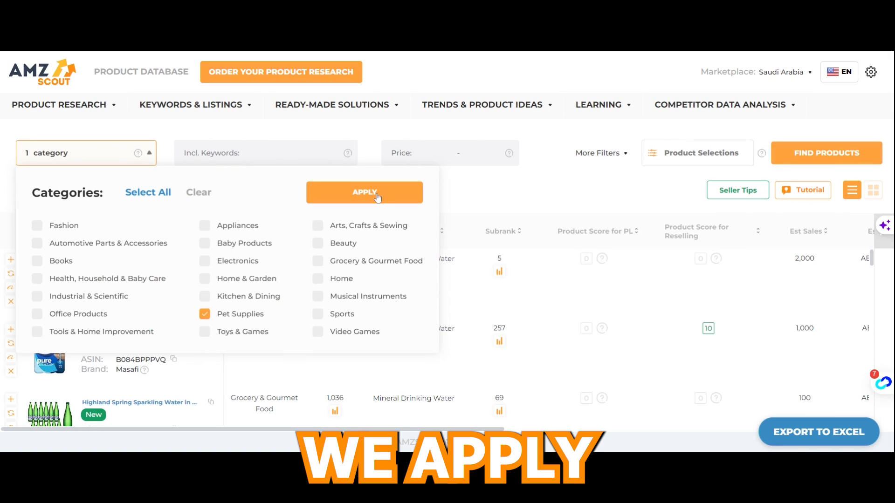
{"action": "left_click", "coordinate": [364, 192]}
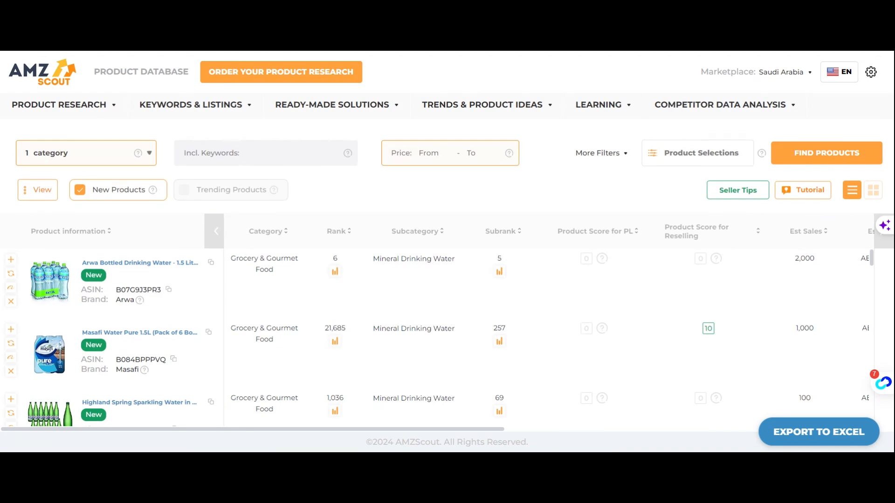
{"action": "mouse_move", "coordinate": [127, 194]}
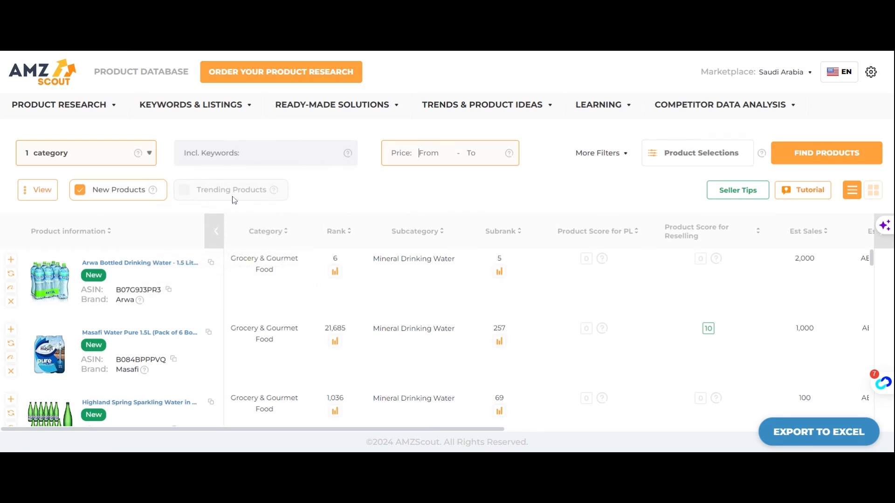
{"action": "mouse_move", "coordinate": [626, 178]}
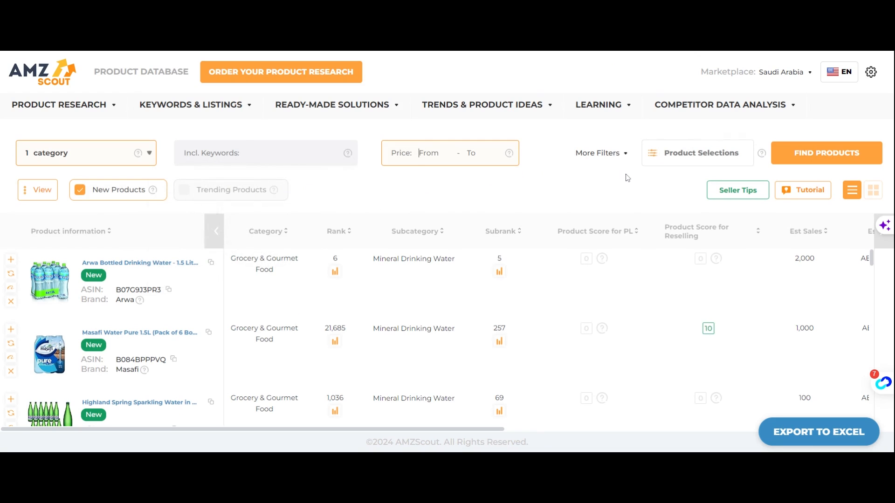
{"action": "mouse_move", "coordinate": [607, 201]}
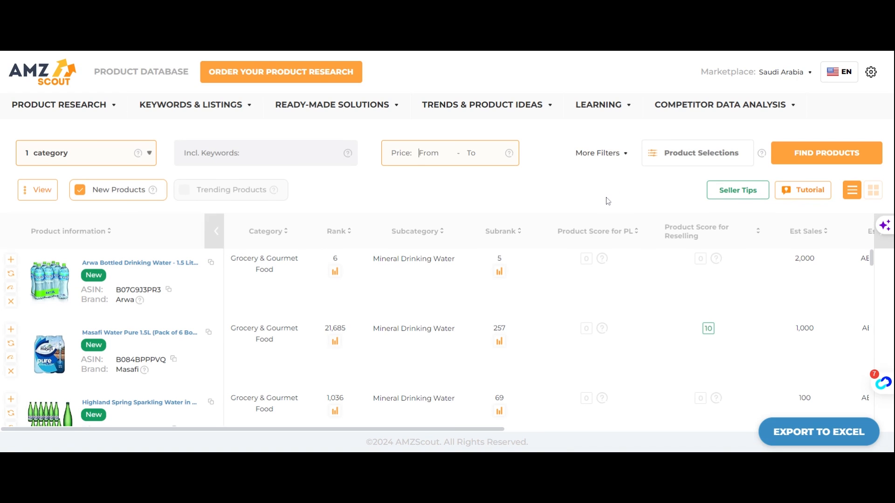
{"action": "left_click", "coordinate": [697, 153]}
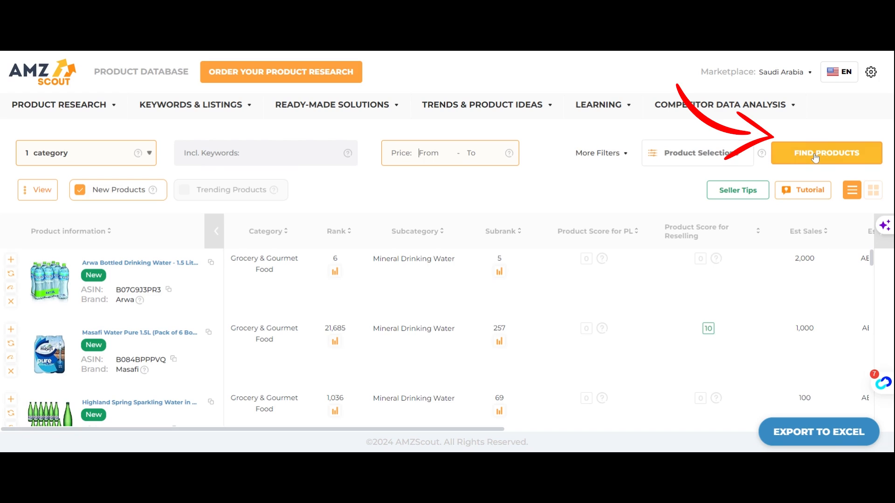
Run Find Products to list Pet Supplies items like cat litter and cat food pouches.
{"action": "left_click", "coordinate": [825, 153]}
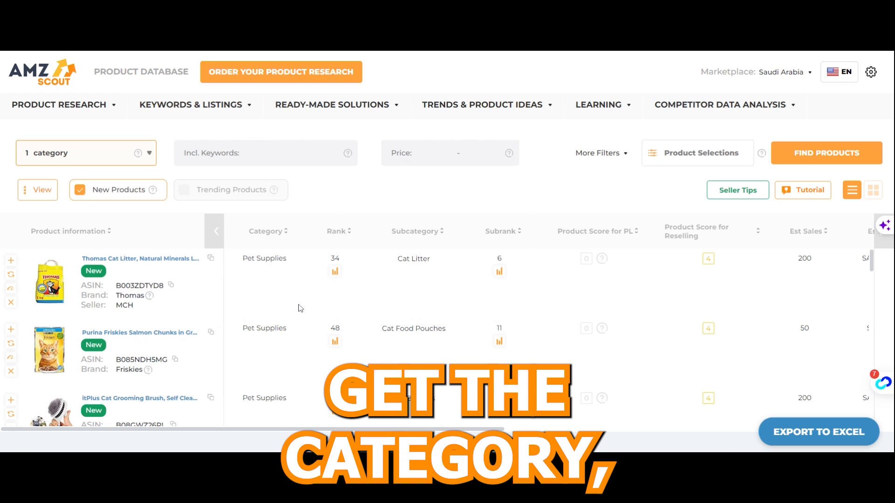
{"action": "mouse_move", "coordinate": [334, 300]}
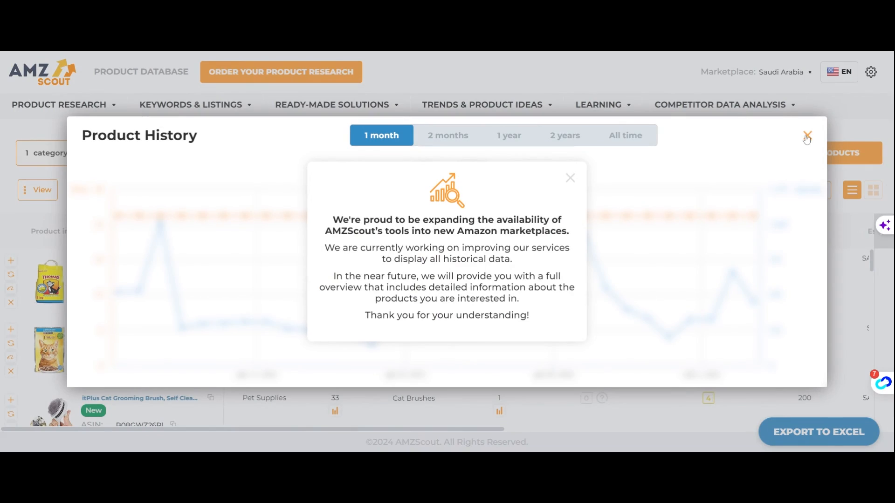
Close the history chart and browse the revenue, price, fees and net columns.
{"action": "left_click", "coordinate": [806, 137]}
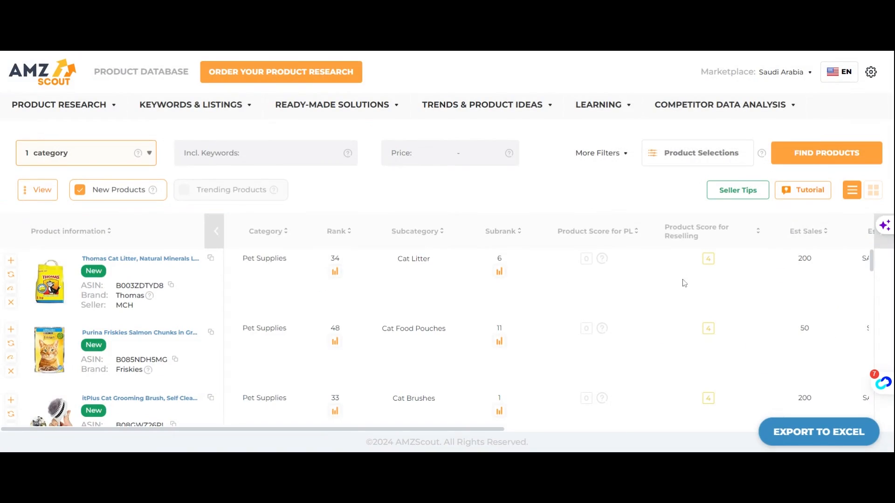
{"action": "scroll", "scroll_direction": "right", "scroll_amount": 3}
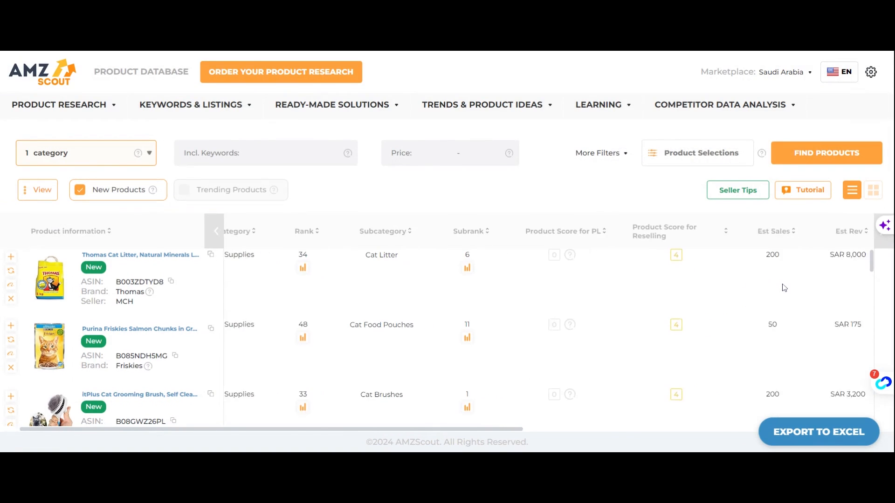
{"action": "scroll", "scroll_direction": "right", "scroll_amount": 3}
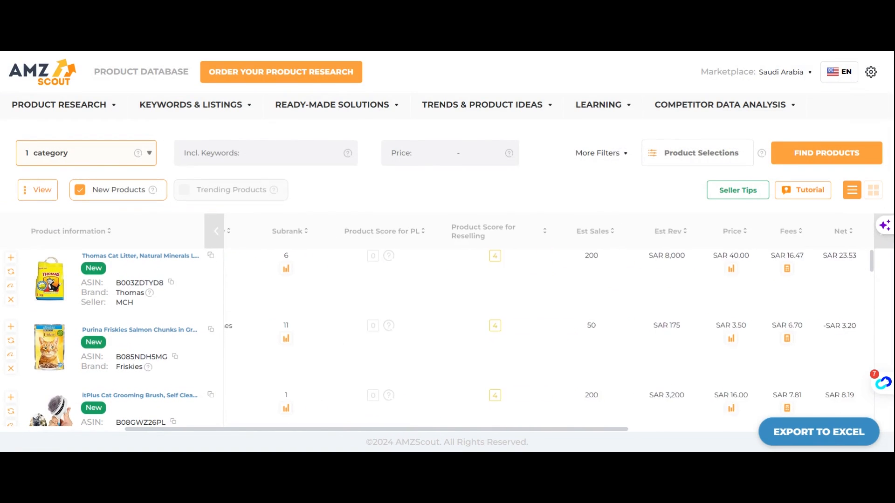
{"action": "scroll", "scroll_direction": "right", "scroll_amount": 3}
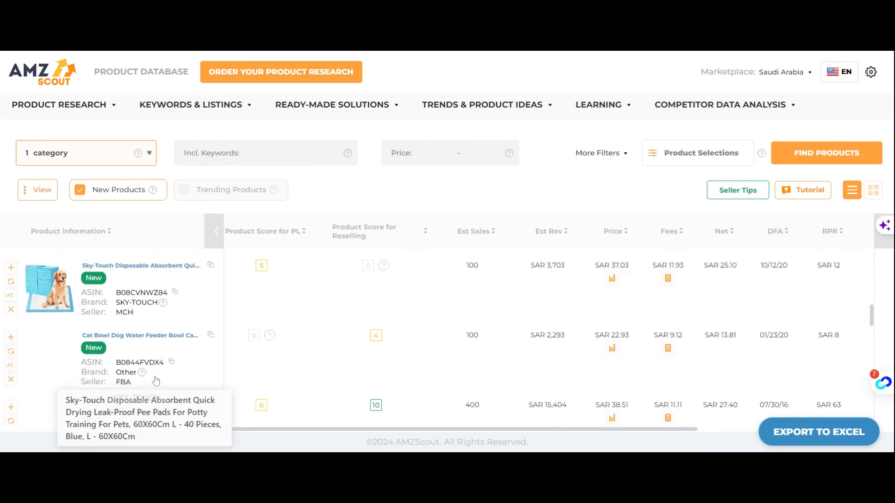
{"action": "scroll", "scroll_direction": "down", "scroll_amount": 3}
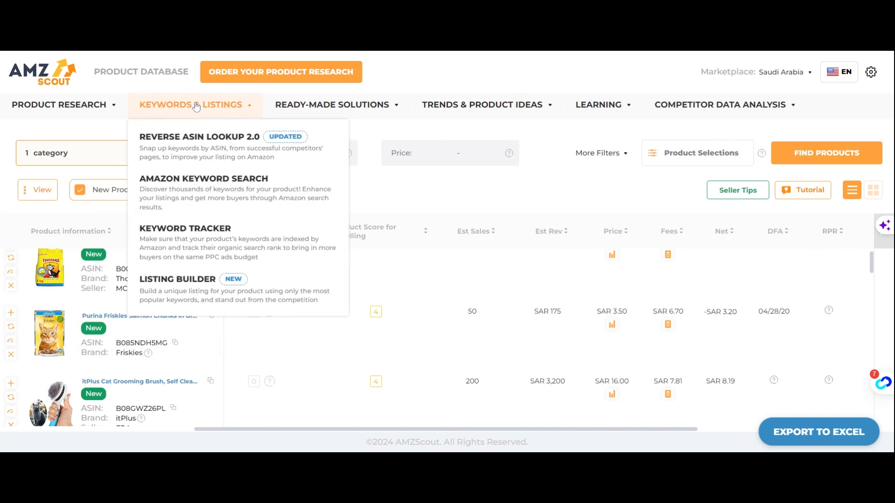
{"action": "mouse_move", "coordinate": [203, 192]}
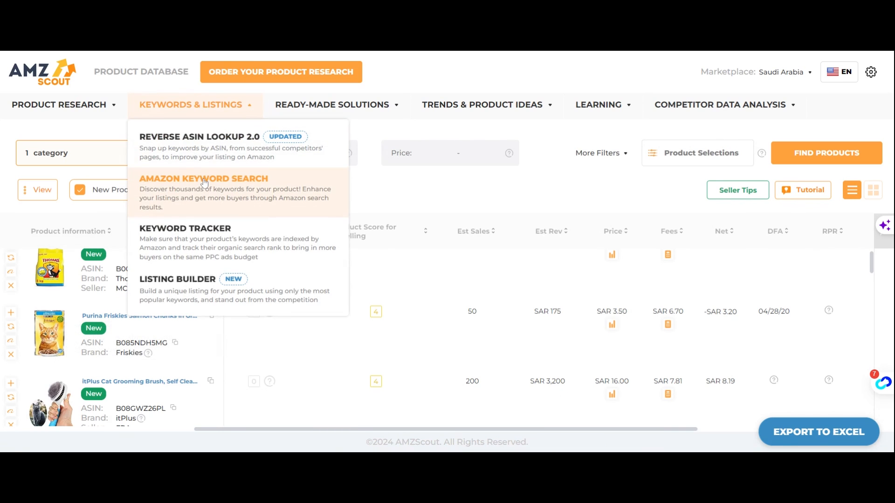
Launch Amazon Keyword Search from the Keywords & Listings menu.
{"action": "left_click", "coordinate": [203, 178]}
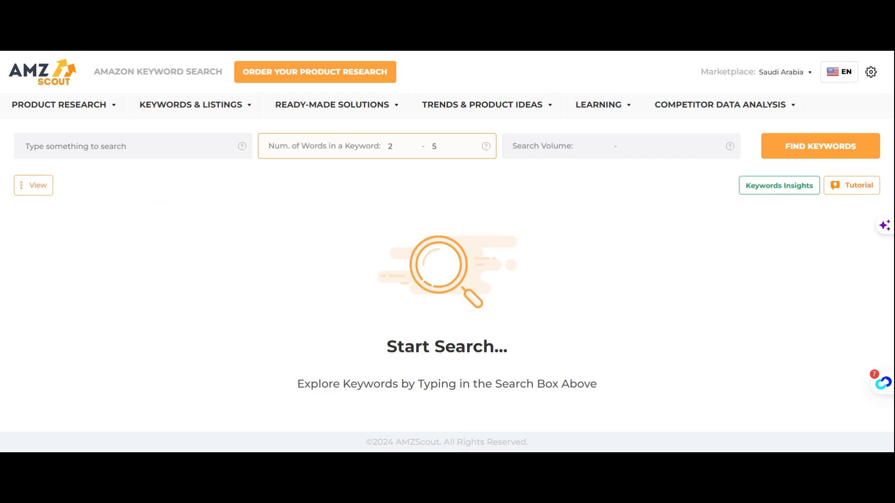
Enter 'water bottle' in the keyword search box.
{"action": "type", "text": "water bottle"}
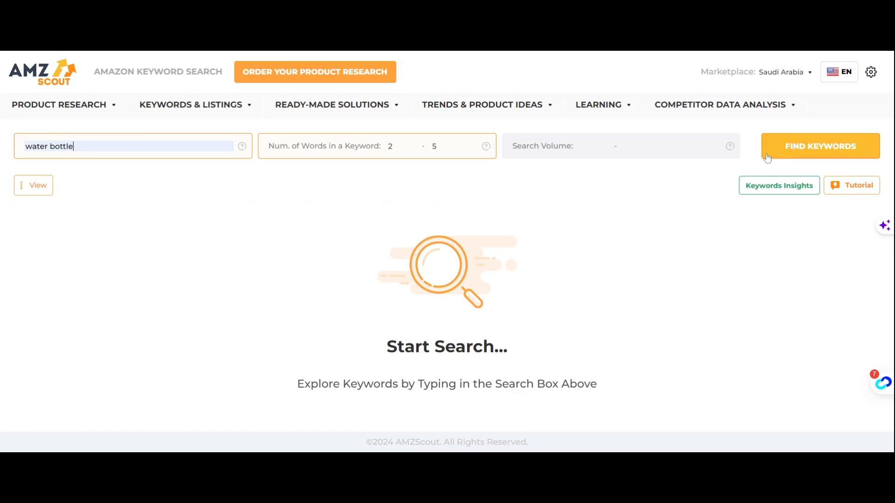
{"action": "left_click", "coordinate": [820, 146]}
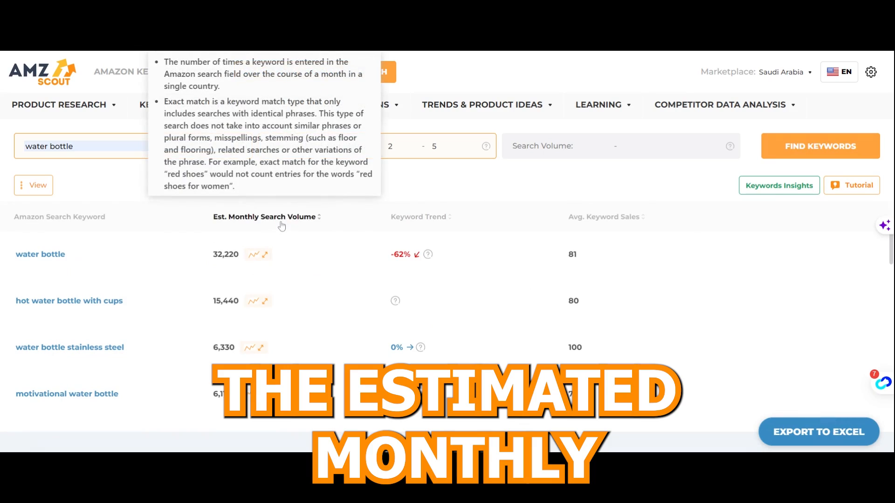
{"action": "mouse_move", "coordinate": [532, 217]}
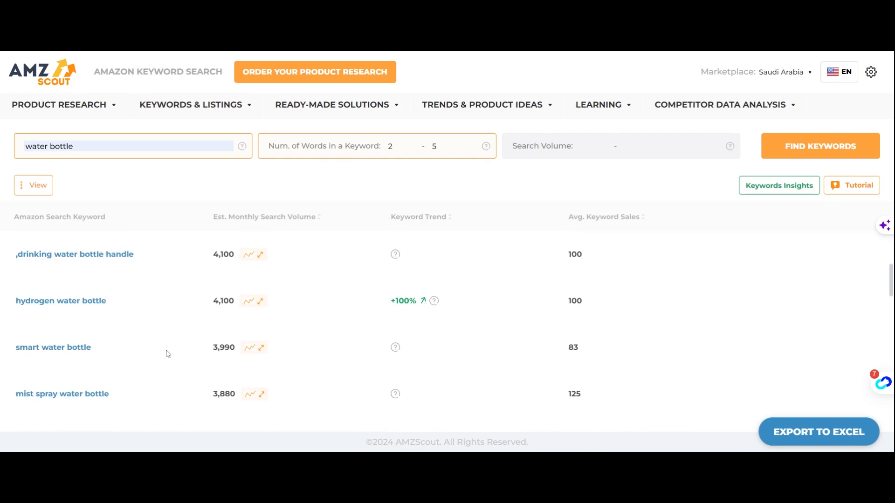
{"action": "scroll", "scroll_direction": "down", "scroll_amount": 3}
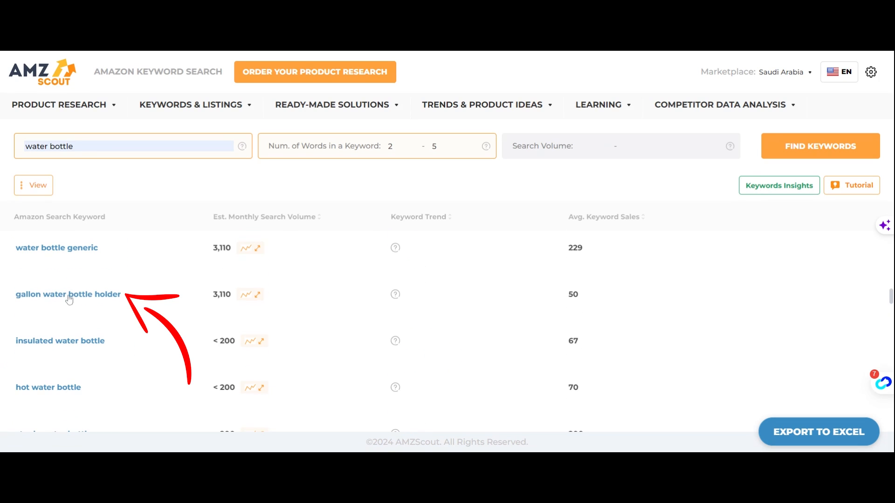
{"action": "mouse_move", "coordinate": [125, 301]}
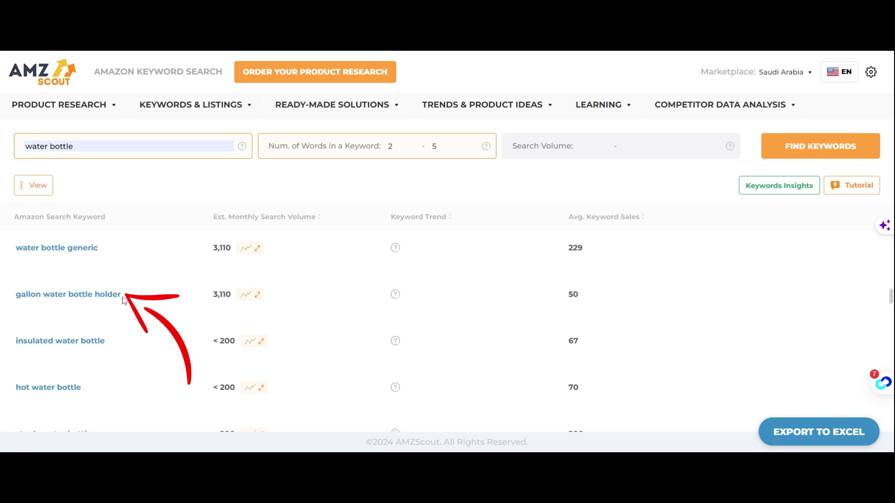
{"action": "scroll", "scroll_direction": "down", "scroll_amount": 3}
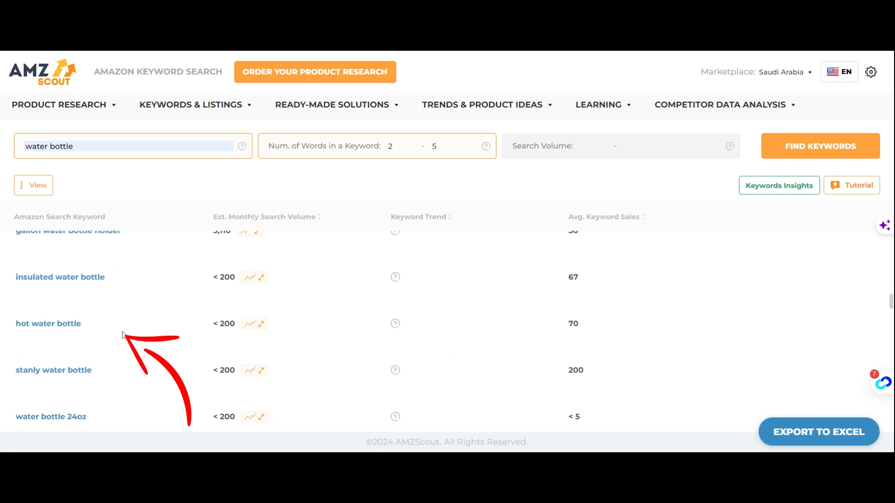
{"action": "mouse_move", "coordinate": [220, 341]}
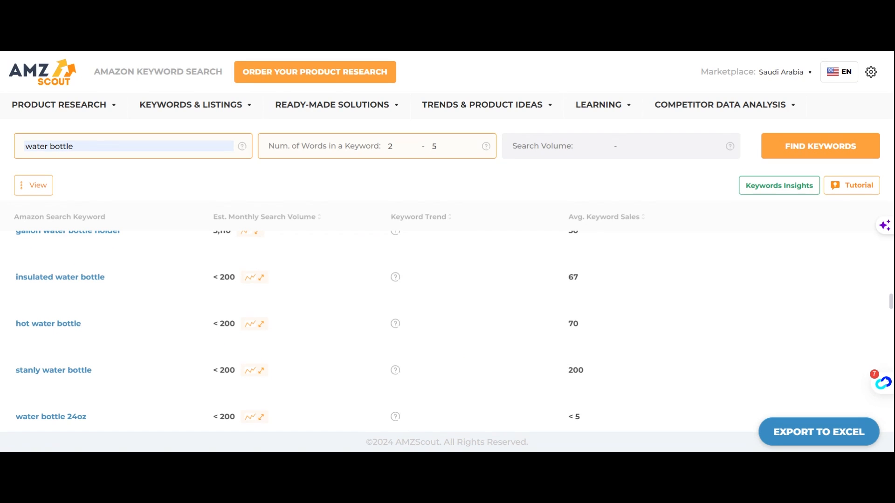
{"action": "mouse_move", "coordinate": [207, 358]}
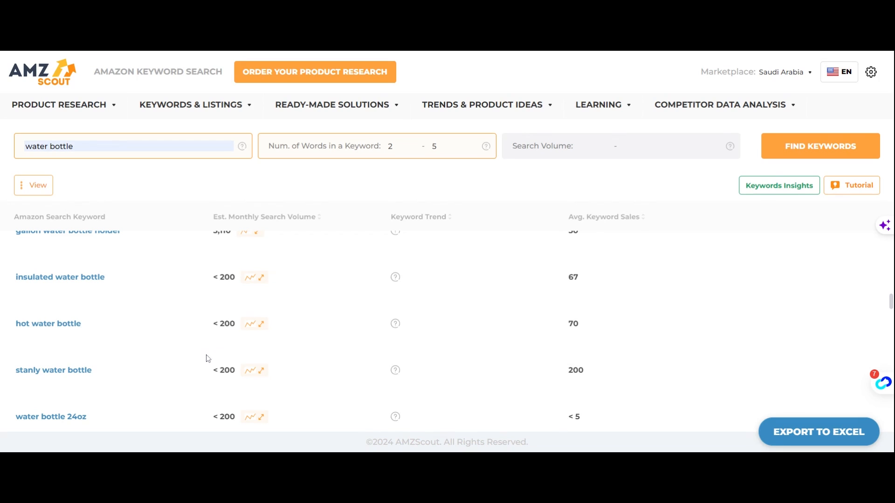
{"action": "mouse_move", "coordinate": [562, 313]}
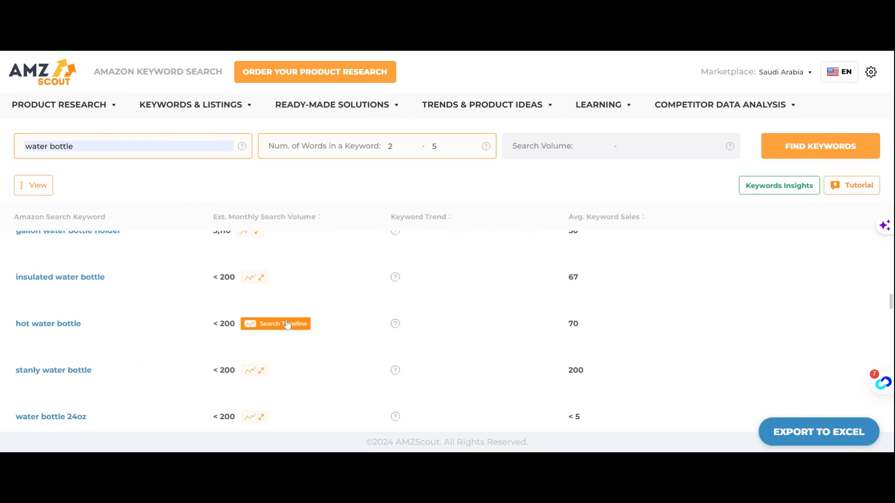
View the search volume history chart for 'hot water bottle' and close it.
{"action": "left_click", "coordinate": [275, 324]}
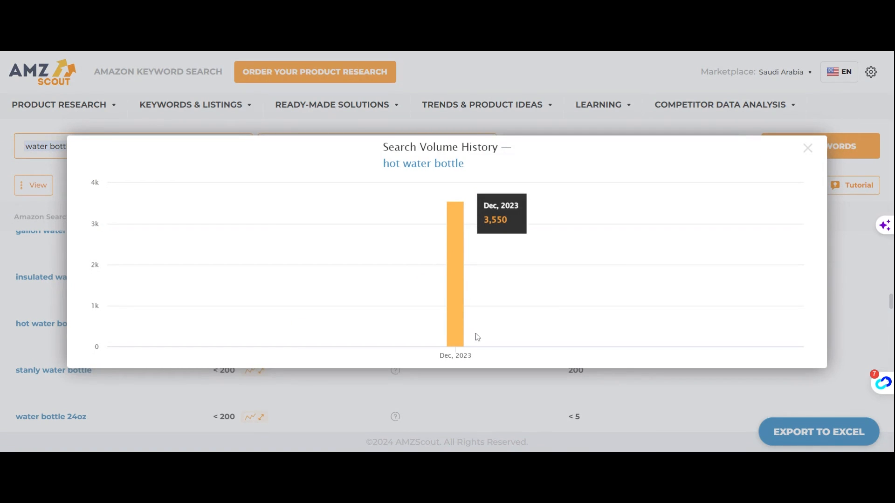
{"action": "left_click", "coordinate": [807, 148]}
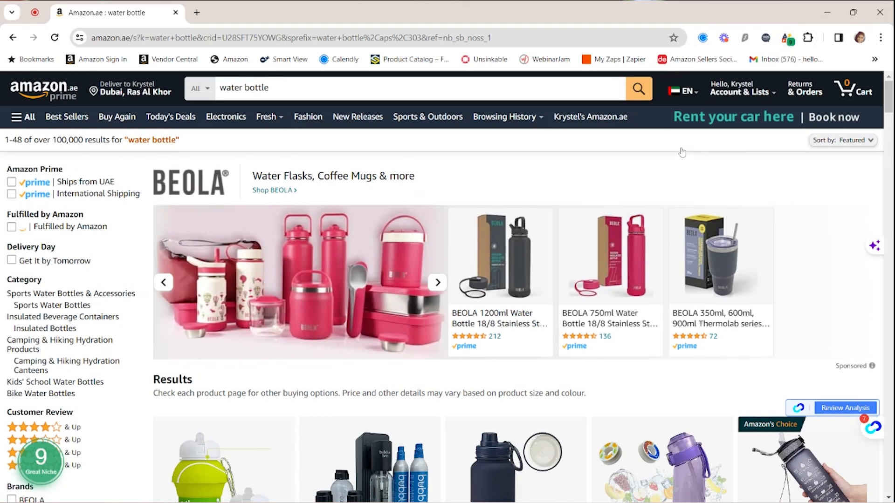
{"action": "mouse_move", "coordinate": [319, 144]}
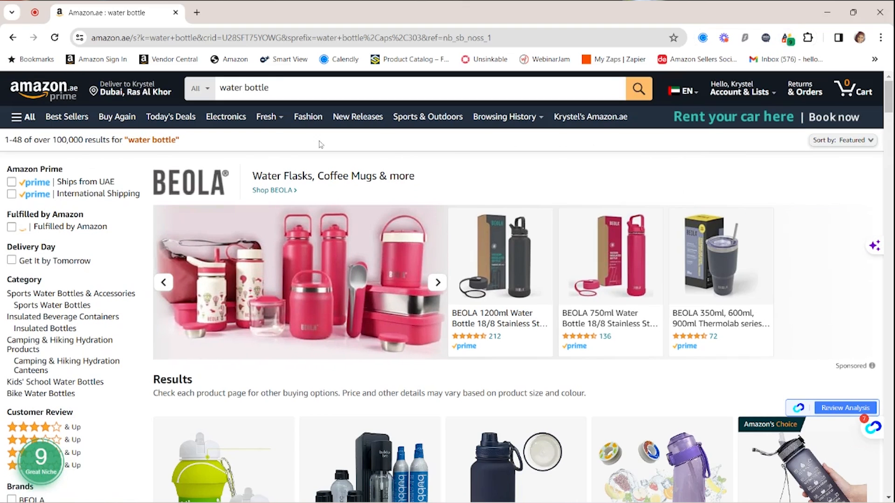
Scroll the Amazon.ae water bottle results and launch AMZScout Pro over the 48 products.
{"action": "scroll", "scroll_direction": "down", "scroll_amount": 3}
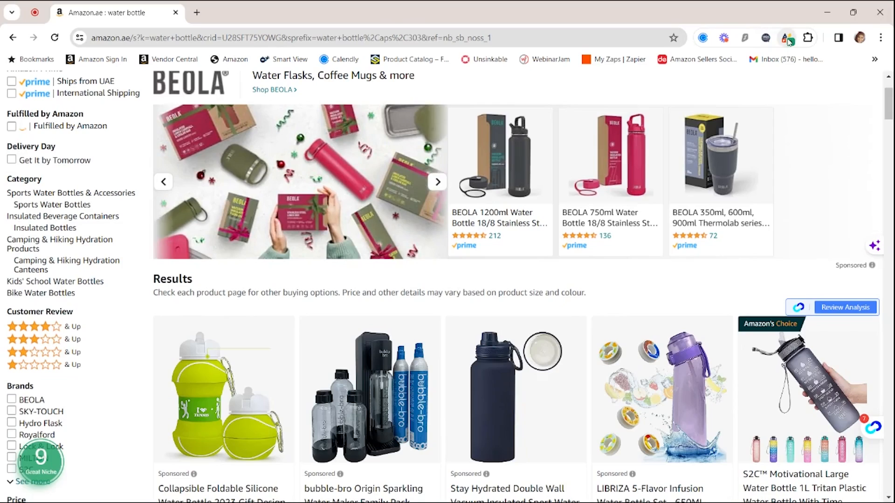
{"action": "left_click", "coordinate": [786, 38]}
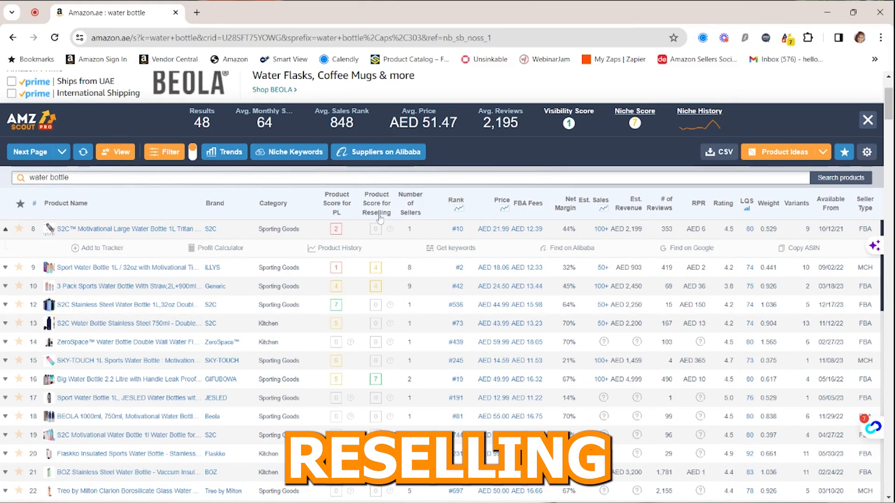
{"action": "left_click", "coordinate": [20, 229]}
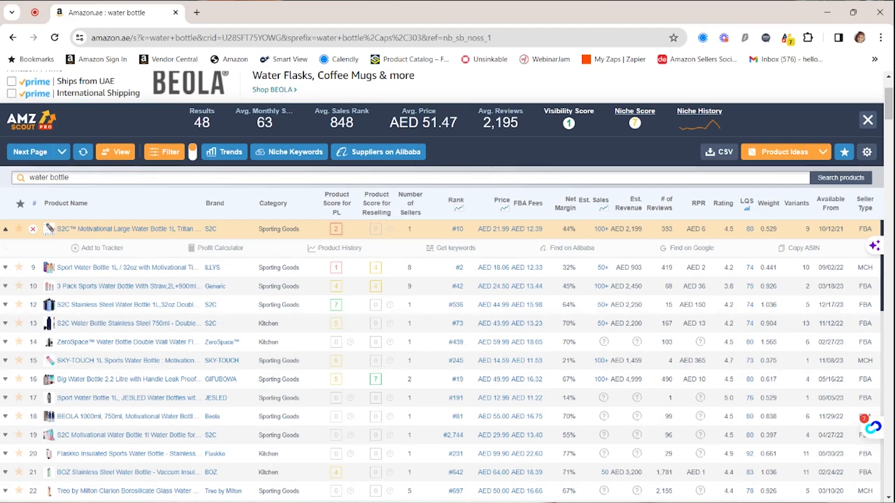
{"action": "left_click", "coordinate": [335, 228]}
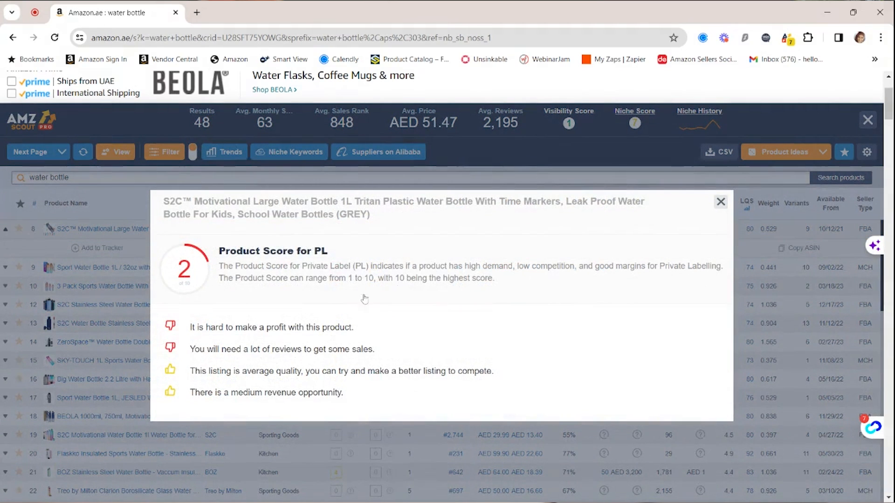
{"action": "mouse_move", "coordinate": [311, 298]}
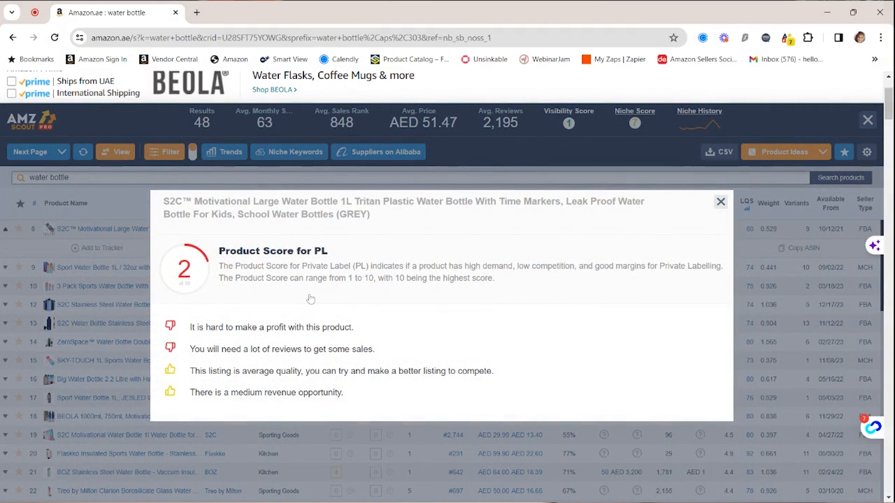
{"action": "mouse_move", "coordinate": [310, 298]}
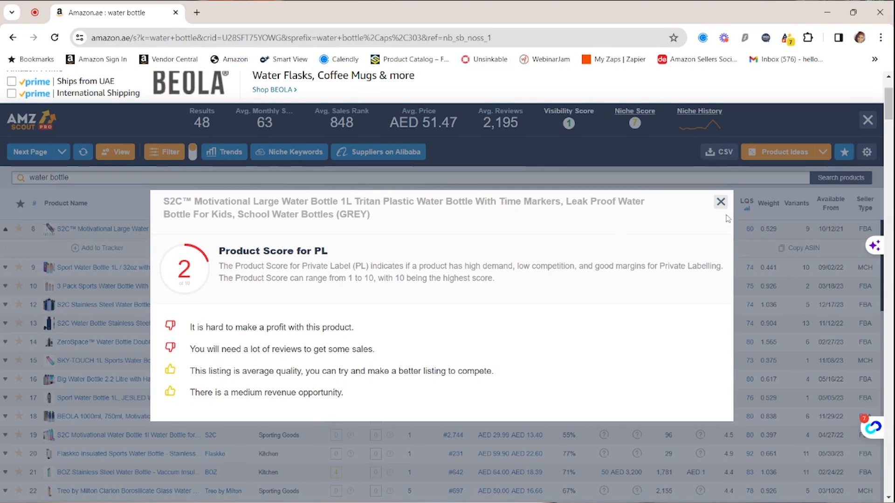
{"action": "left_click", "coordinate": [720, 202]}
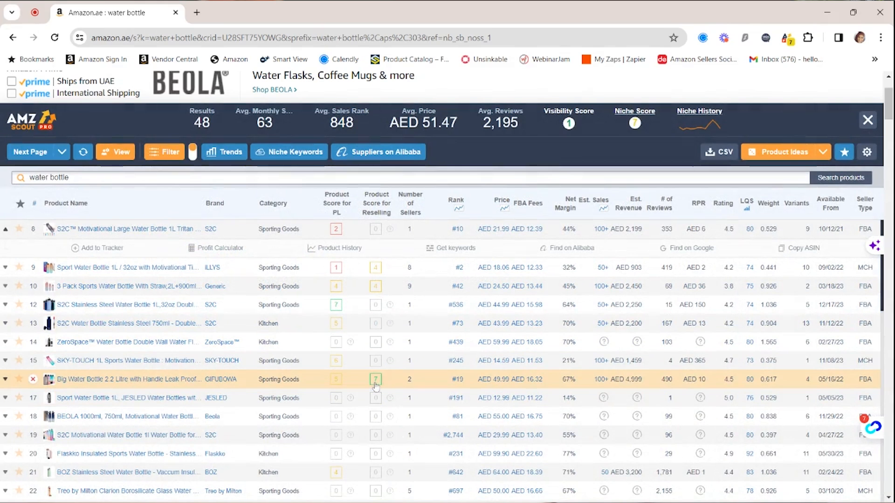
{"action": "left_click", "coordinate": [375, 378]}
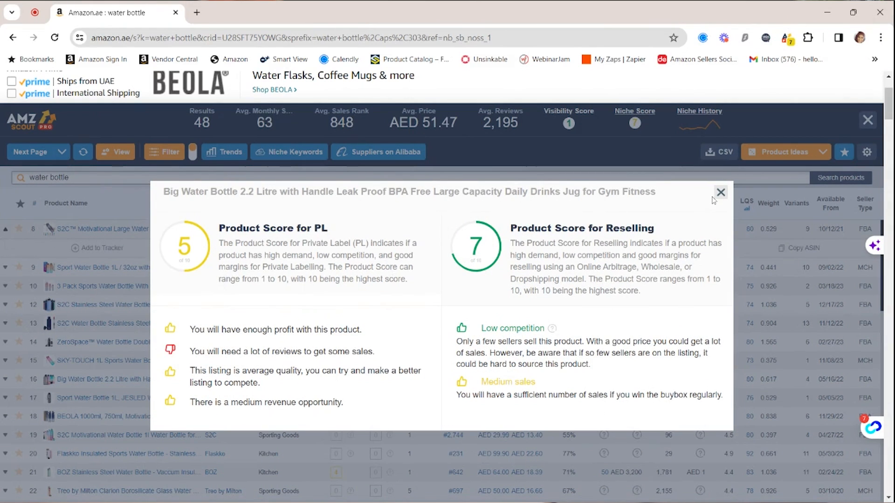
{"action": "left_click", "coordinate": [720, 191]}
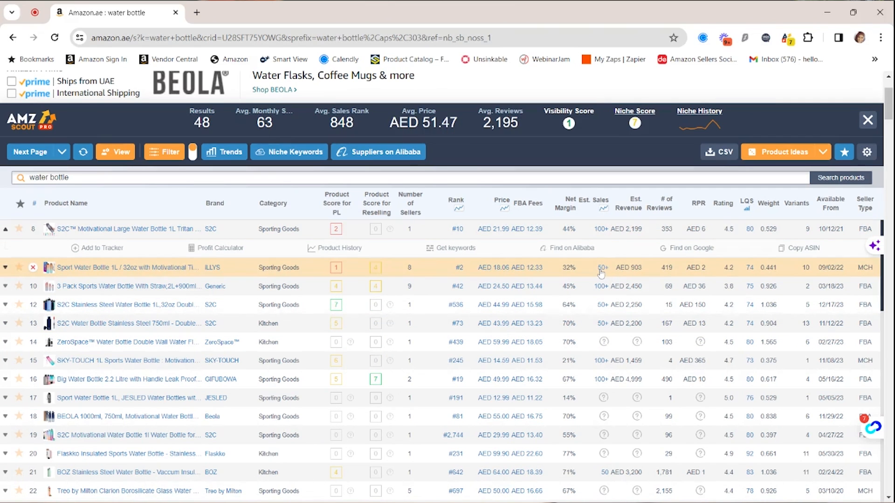
{"action": "left_click", "coordinate": [340, 247]}
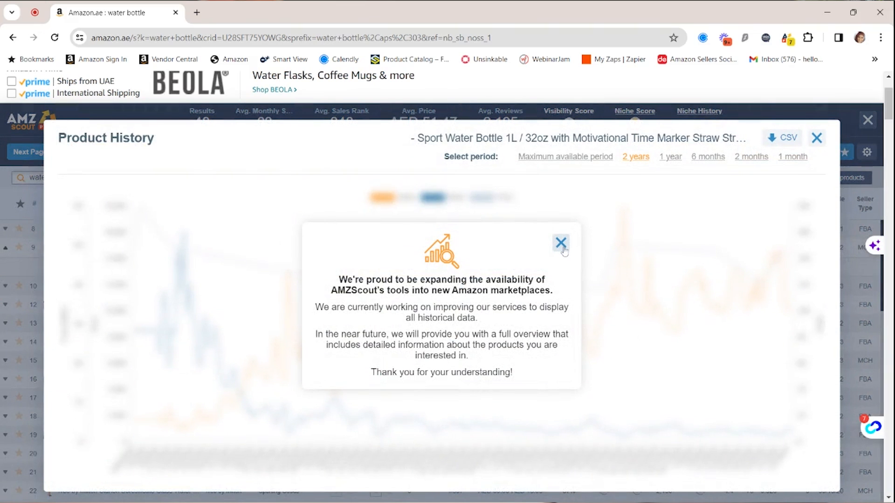
{"action": "mouse_move", "coordinate": [563, 251]}
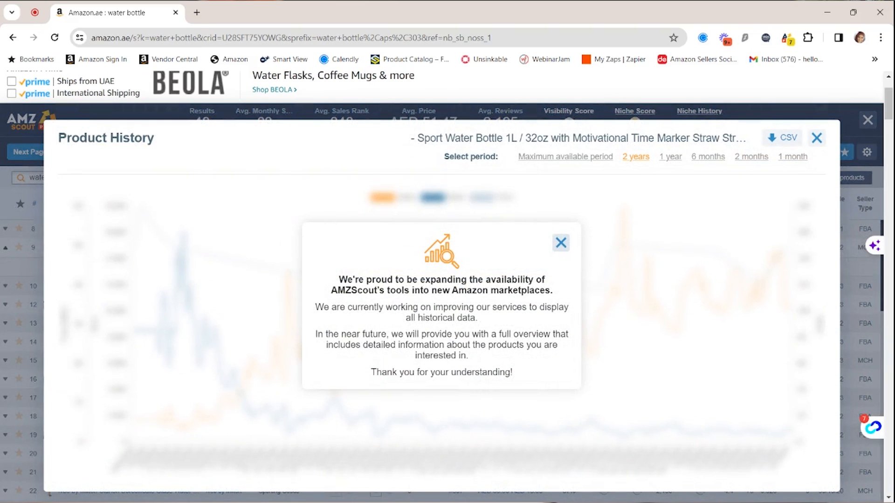
{"action": "left_click", "coordinate": [560, 243]}
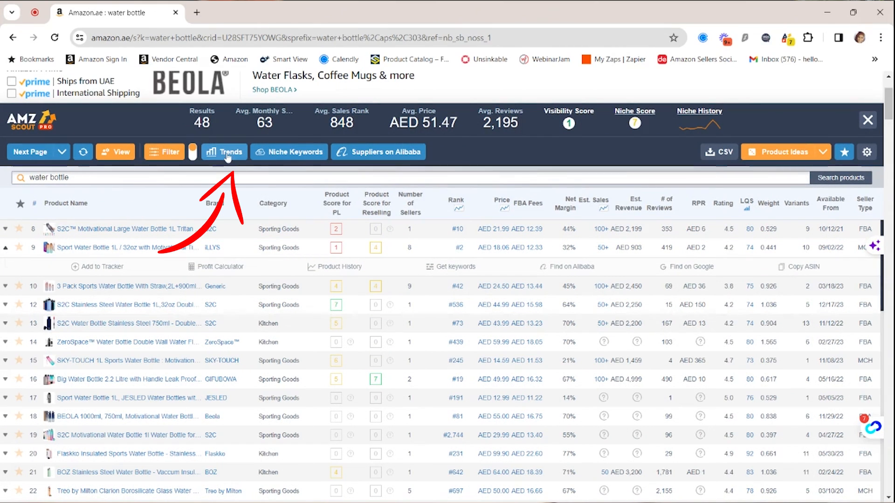
{"action": "left_click", "coordinate": [224, 152]}
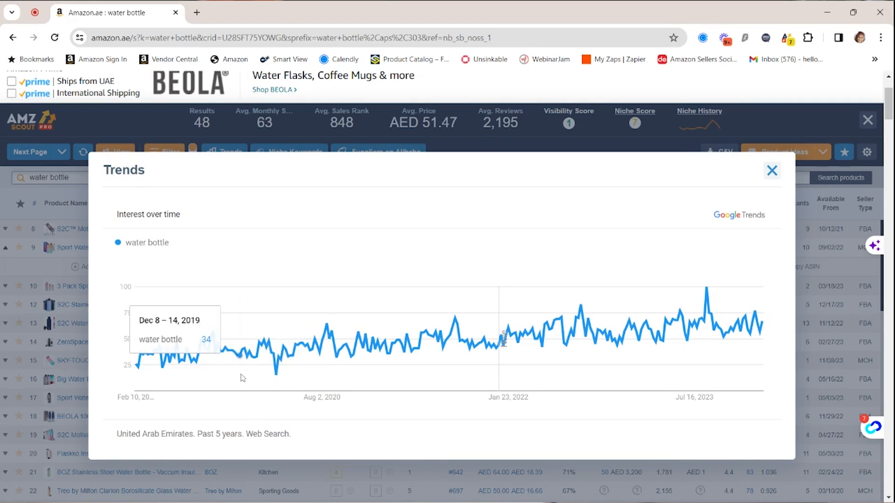
{"action": "mouse_move", "coordinate": [768, 272]}
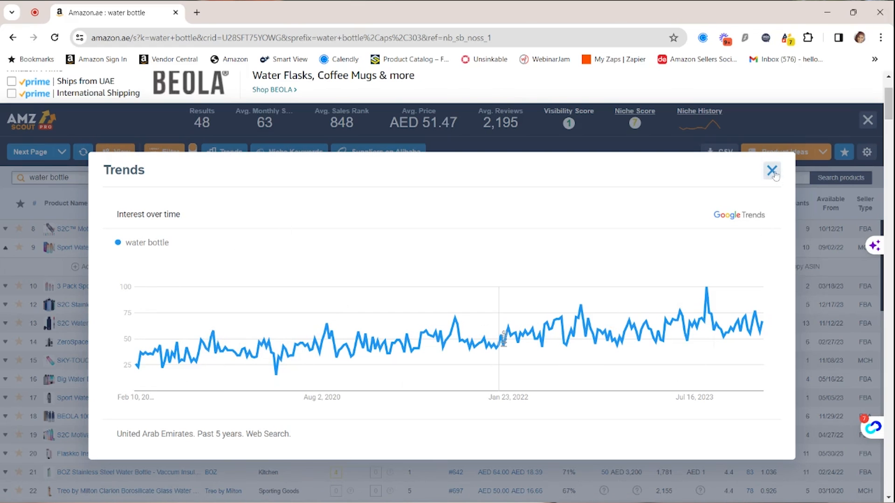
{"action": "left_click", "coordinate": [772, 170]}
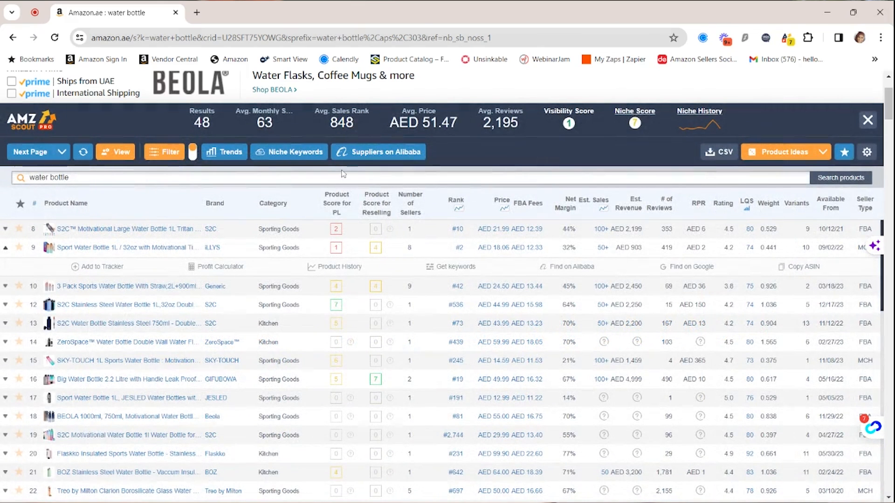
{"action": "left_click", "coordinate": [378, 152]}
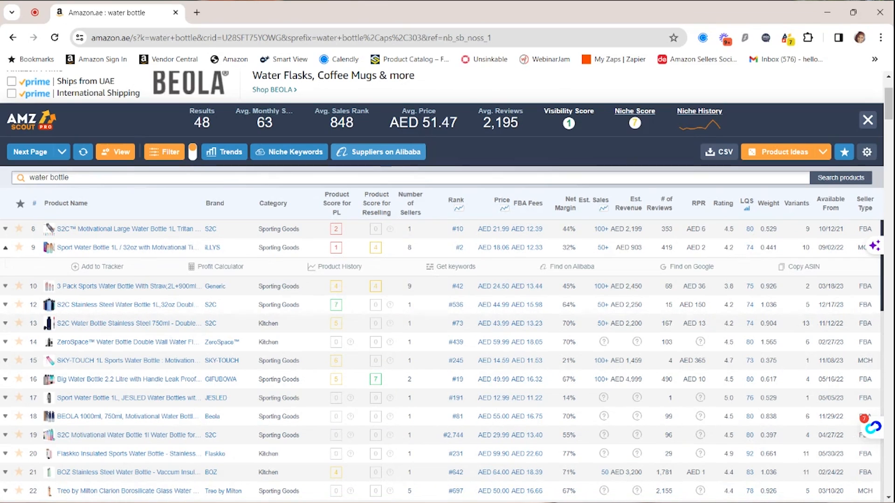
Browse the Alibaba supplier list for water bottles, then close it.
{"action": "left_click", "coordinate": [378, 152]}
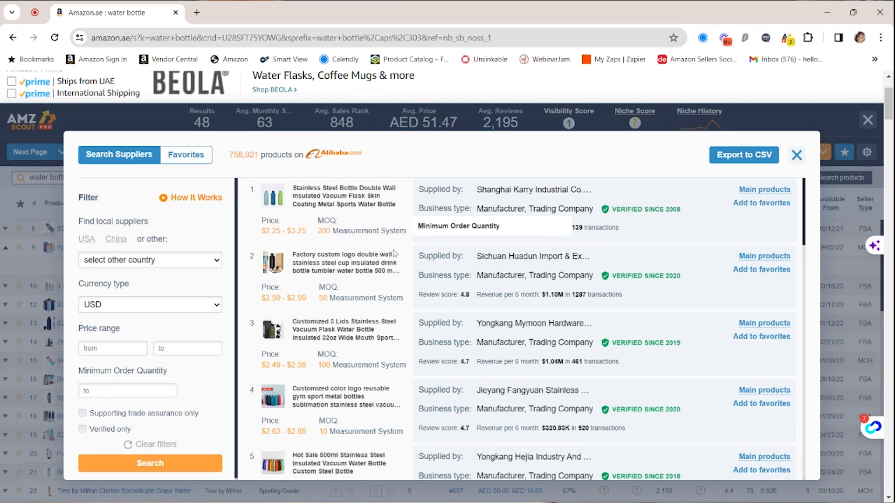
{"action": "scroll", "scroll_direction": "down", "scroll_amount": 3}
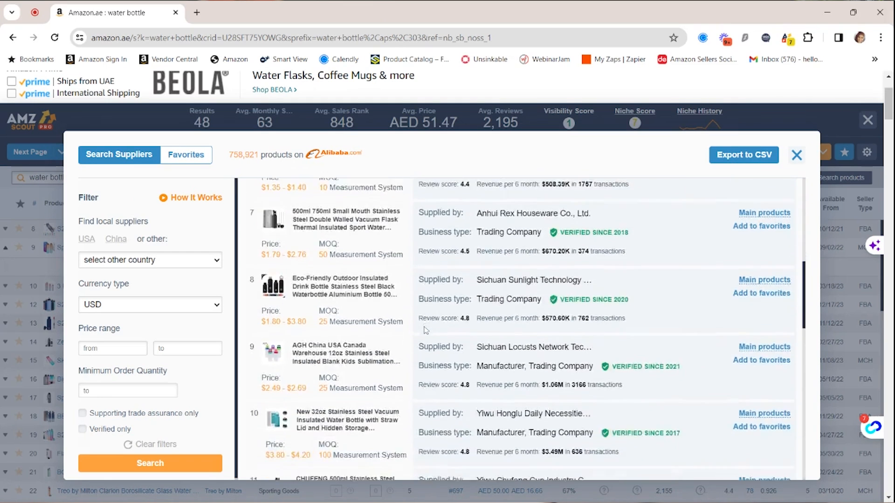
{"action": "scroll", "scroll_direction": "down", "scroll_amount": 3}
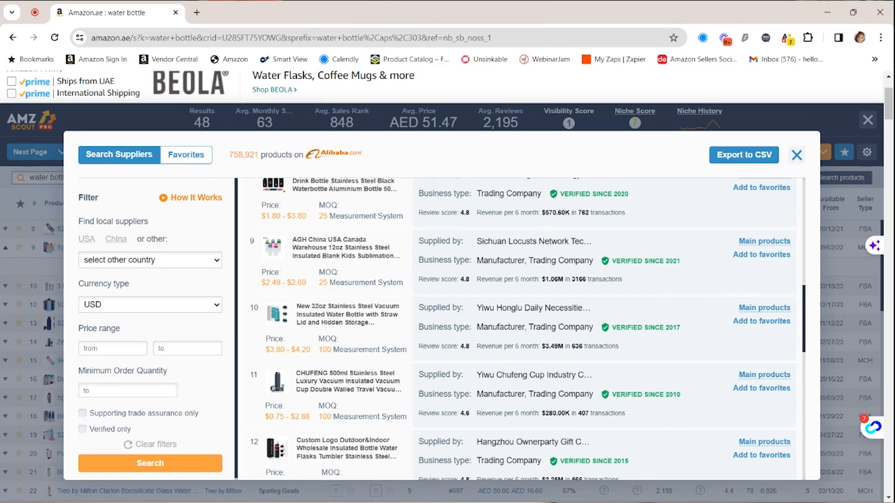
{"action": "scroll", "scroll_direction": "down", "scroll_amount": 3}
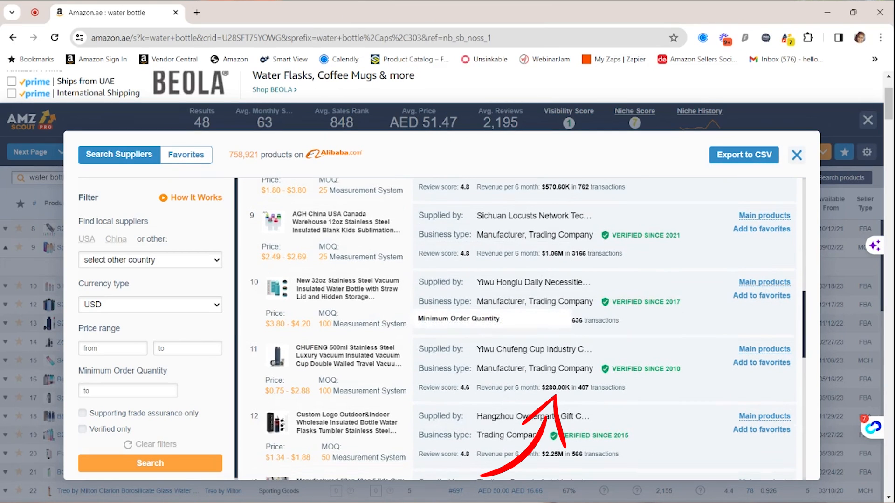
{"action": "left_click", "coordinate": [796, 154]}
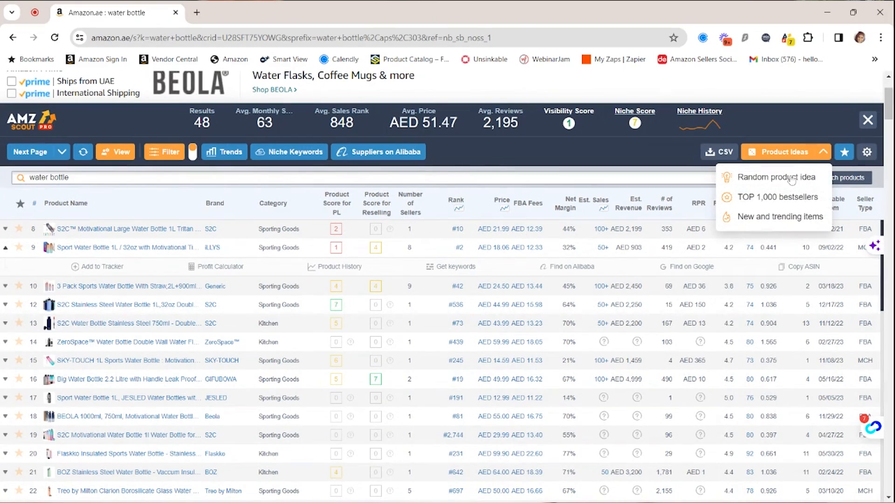
Load a random product idea, showing Organic Compost results with 48 products.
{"action": "left_click", "coordinate": [774, 177]}
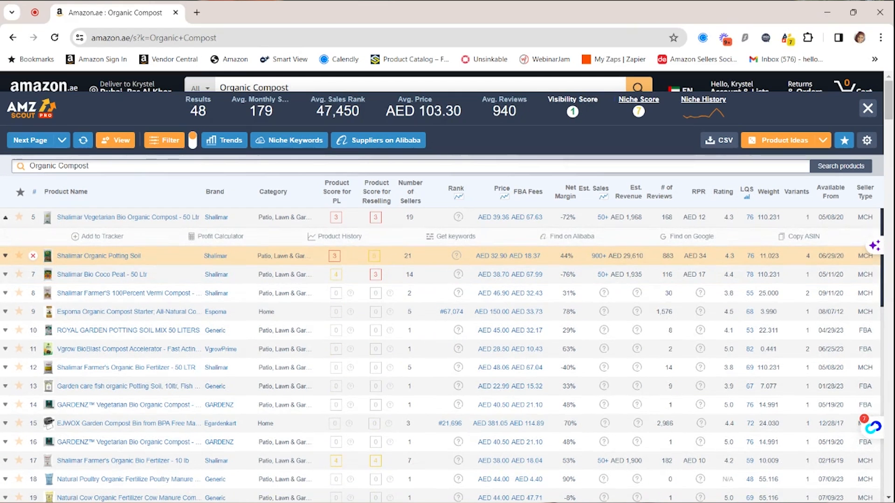